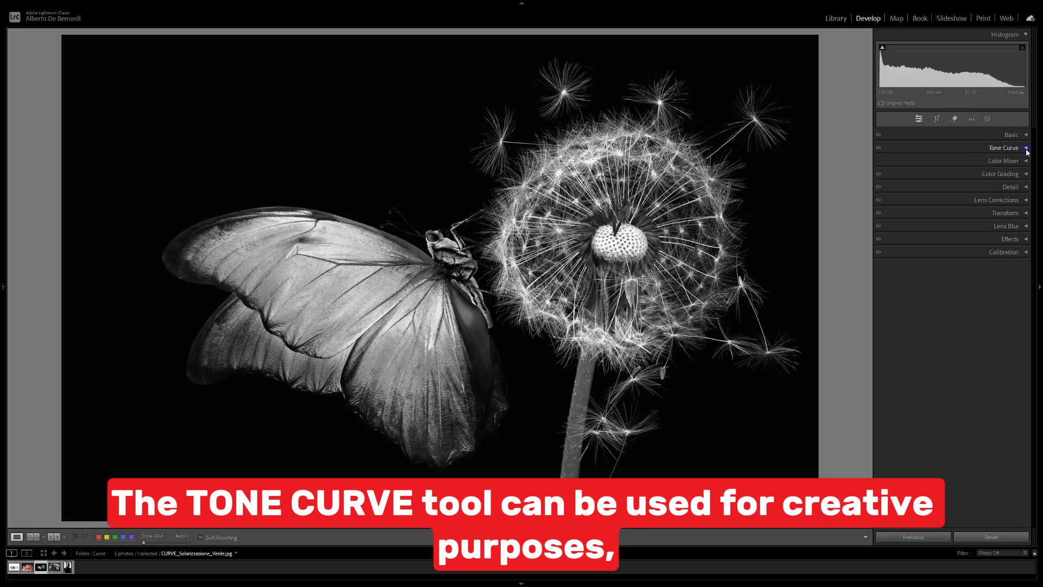
# - Expand the Tone Curve panel for the black-and-white butterfly and dandelion photo
pyautogui.click(1004, 148)
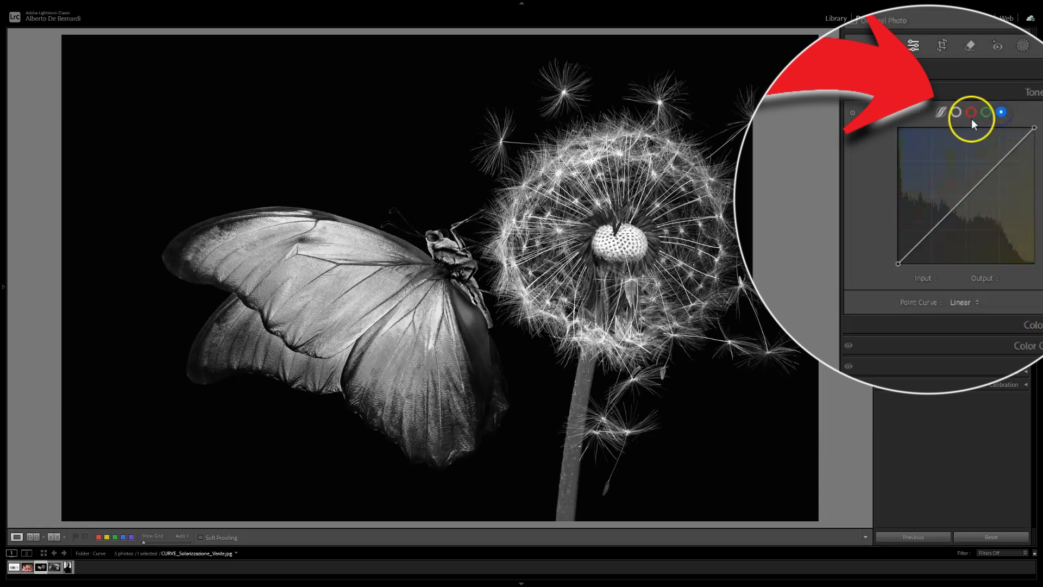
# - Pull the Red channel curve down at the midtones for a cyan cast, then bring up the point's options
pyautogui.click(954, 161)
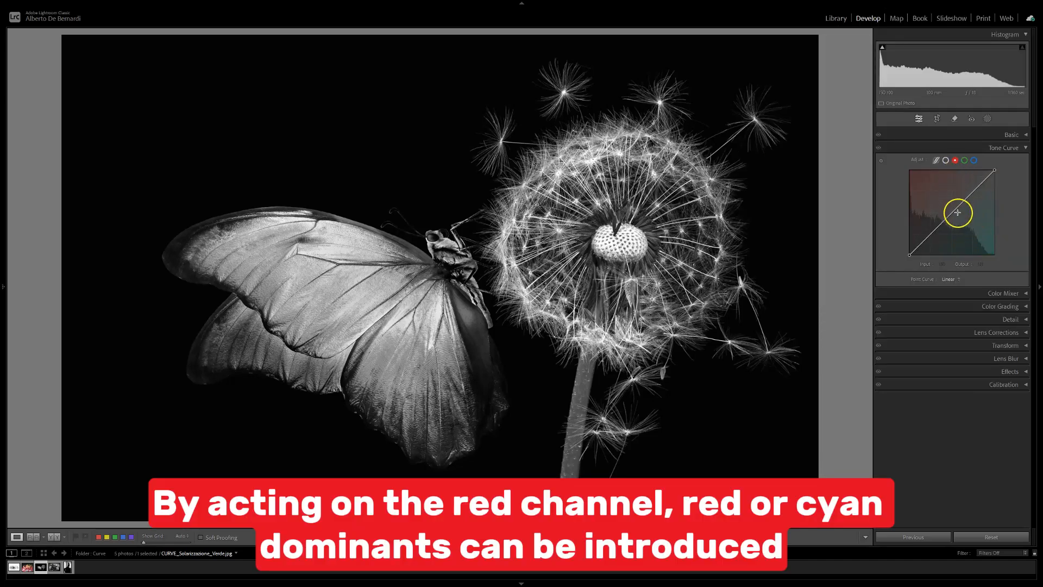
pyautogui.click(953, 213)
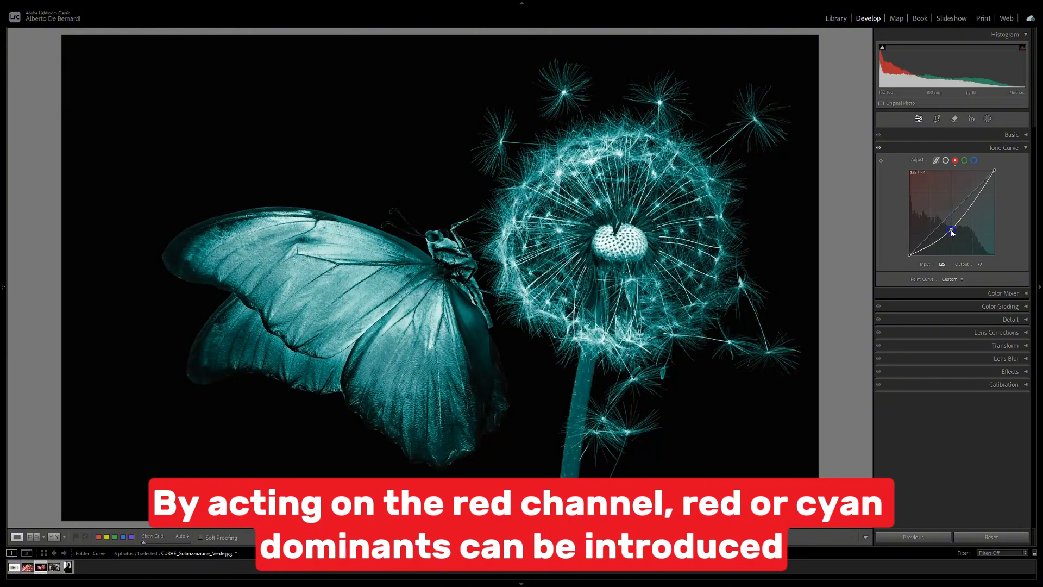
pyautogui.rightClick(952, 232)
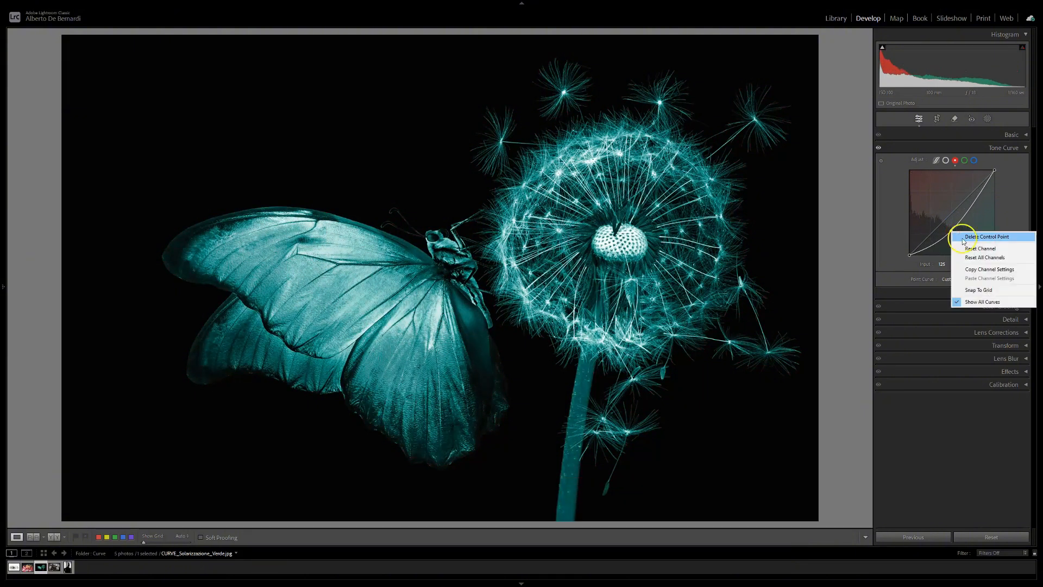
# - Reset the red channel and dip the Green channel midtones for a magenta cast
pyautogui.click(979, 248)
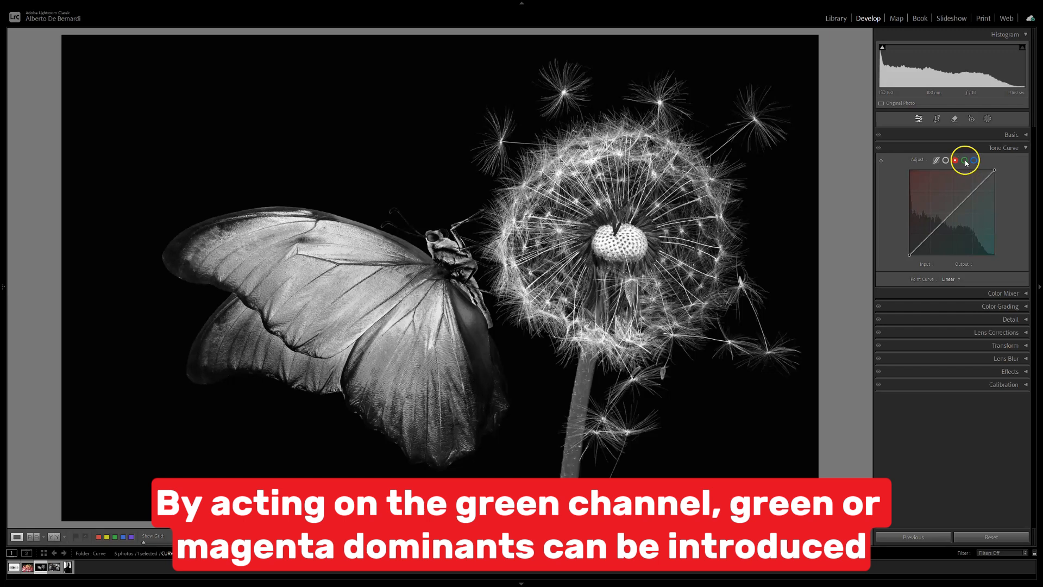
pyautogui.click(964, 161)
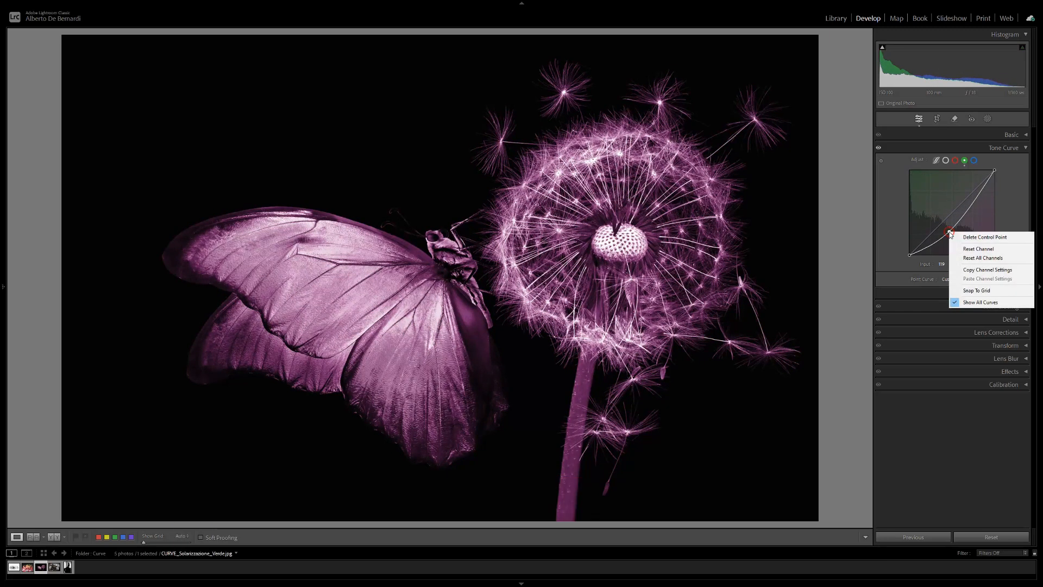
# - Reset the green channel, try a blue-channel yellow cast, then reset it back to neutral
pyautogui.click(977, 247)
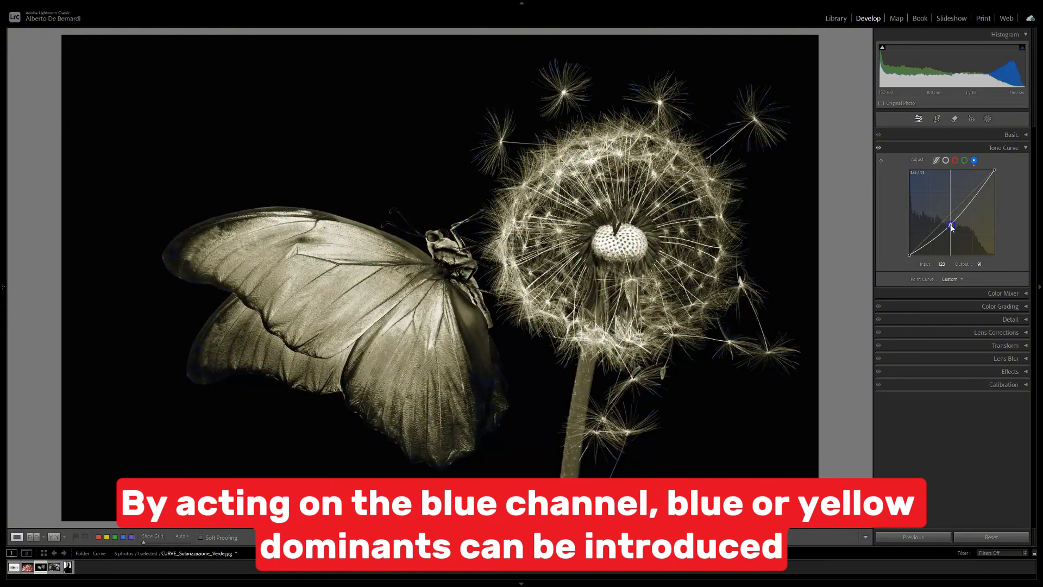
pyautogui.rightClick(952, 224)
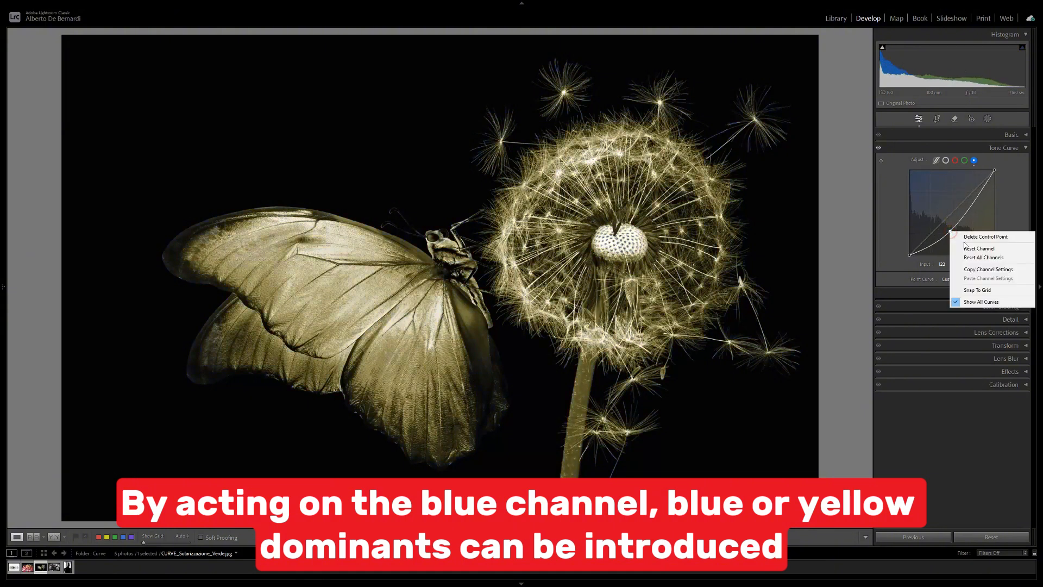
pyautogui.click(978, 248)
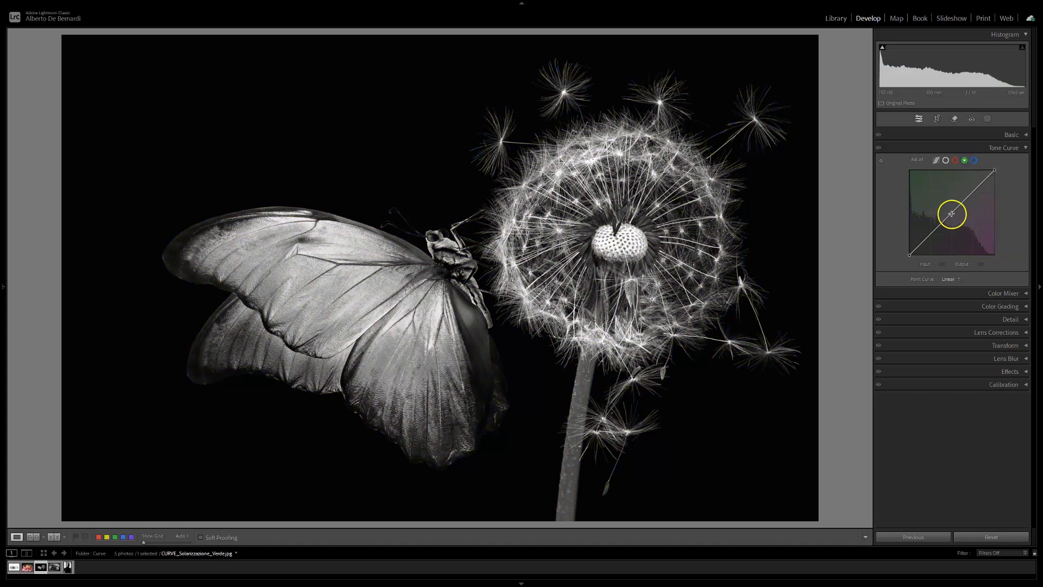
# - Add points on the Green channel curve so the butterfly turns green in shadows and pink in highlights
pyautogui.click(952, 213)
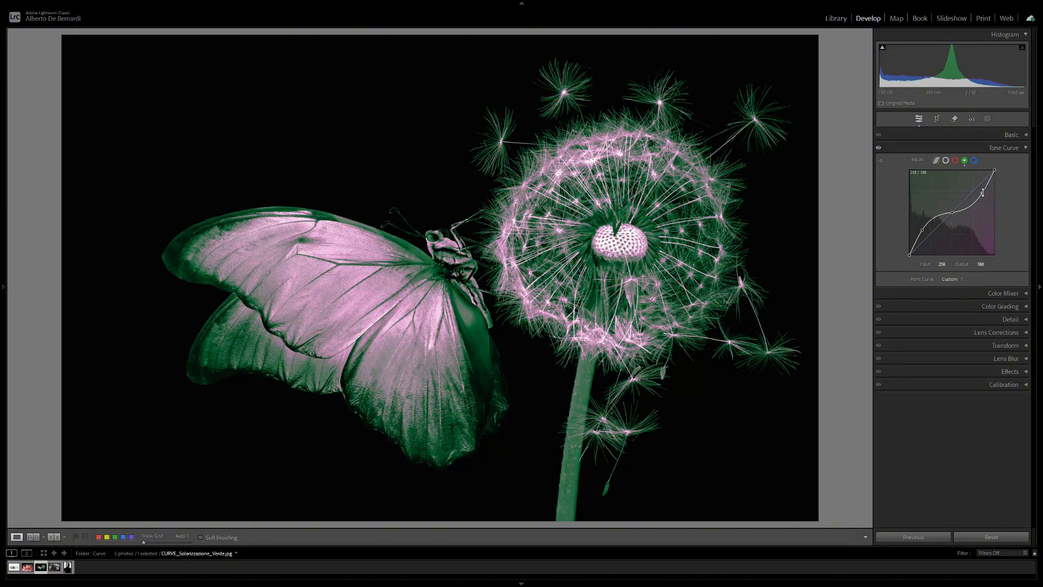
pyautogui.moveTo(1022, 216)
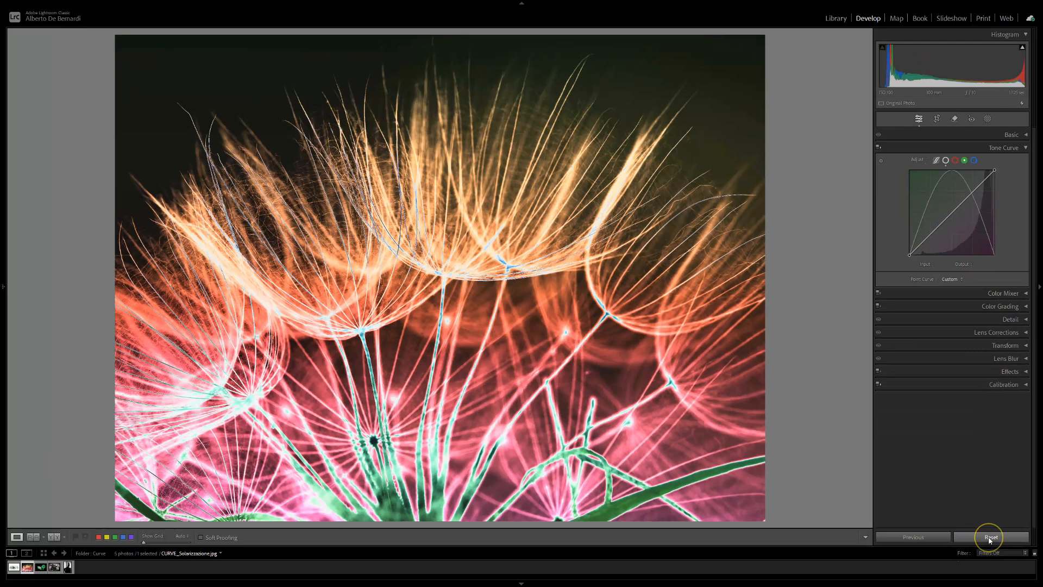
# - Reset the dandelion seed photo, then arch the RGB curve into an inverted-V solarization shape
pyautogui.click(991, 537)
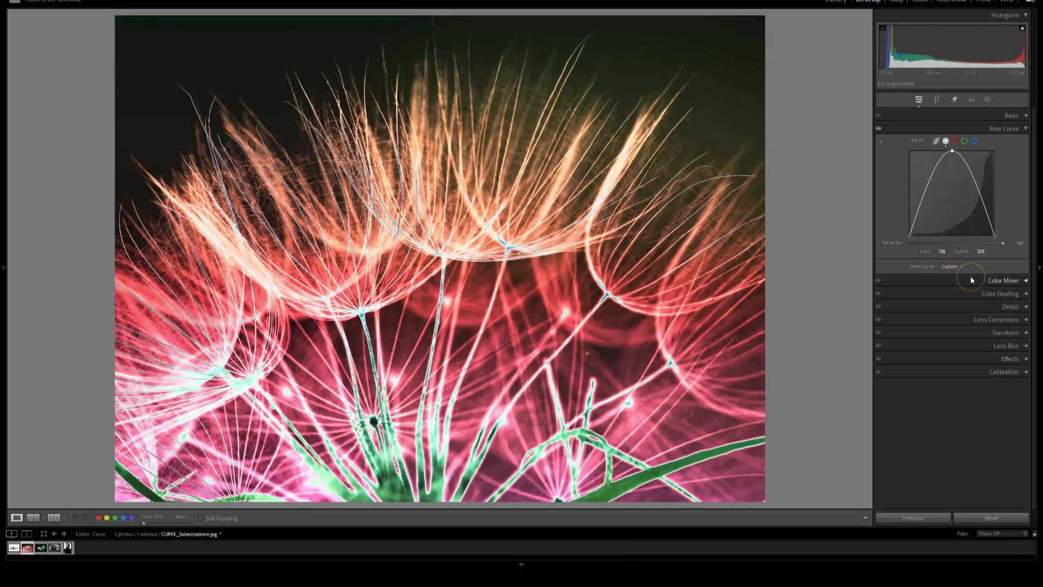
pyautogui.moveTo(1014, 194)
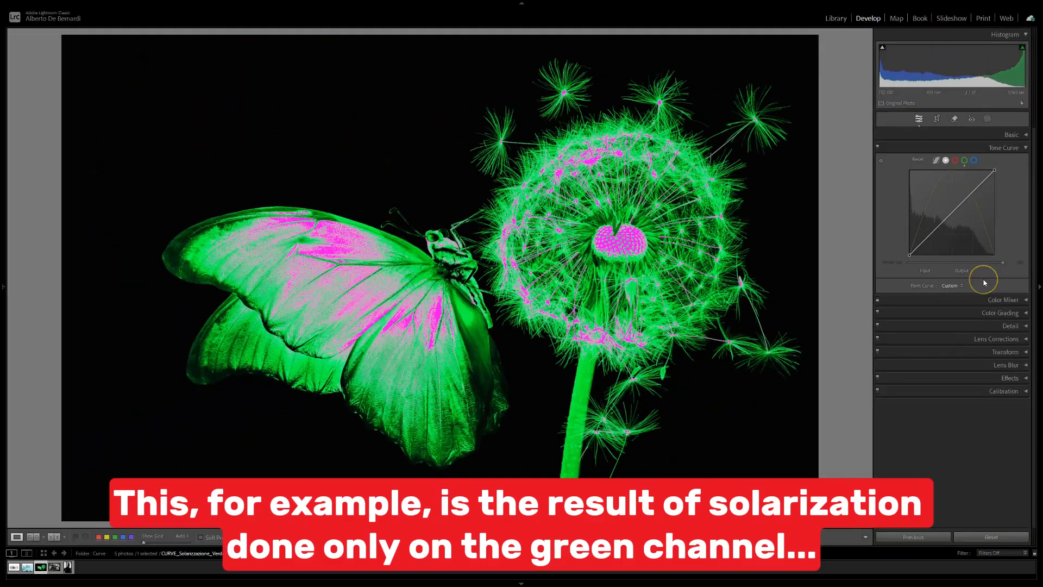
pyautogui.moveTo(950, 217)
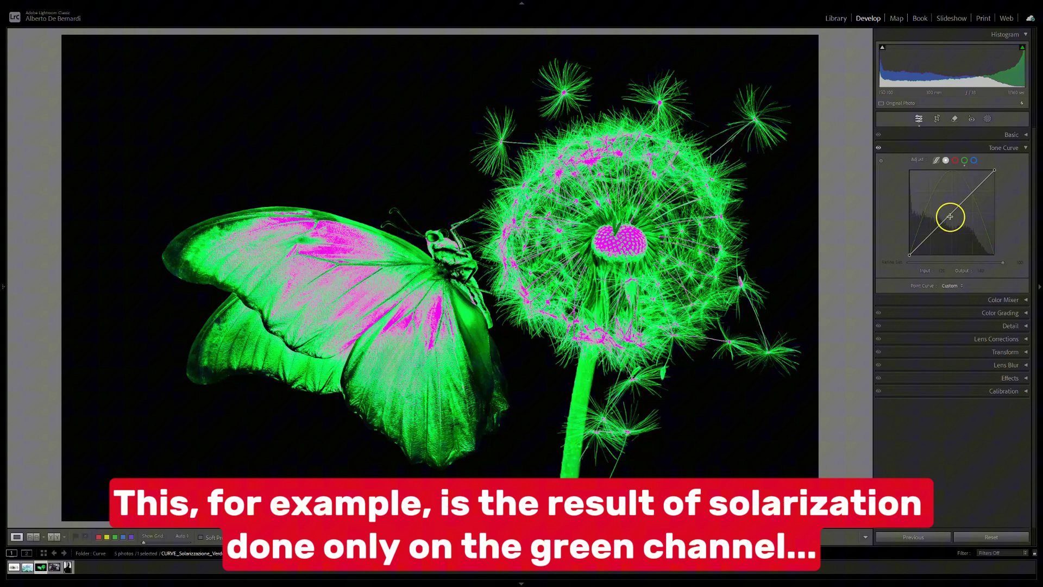
# - Reset all tone curve channels so the butterfly photo is neutral black and white again
pyautogui.rightClick(964, 204)
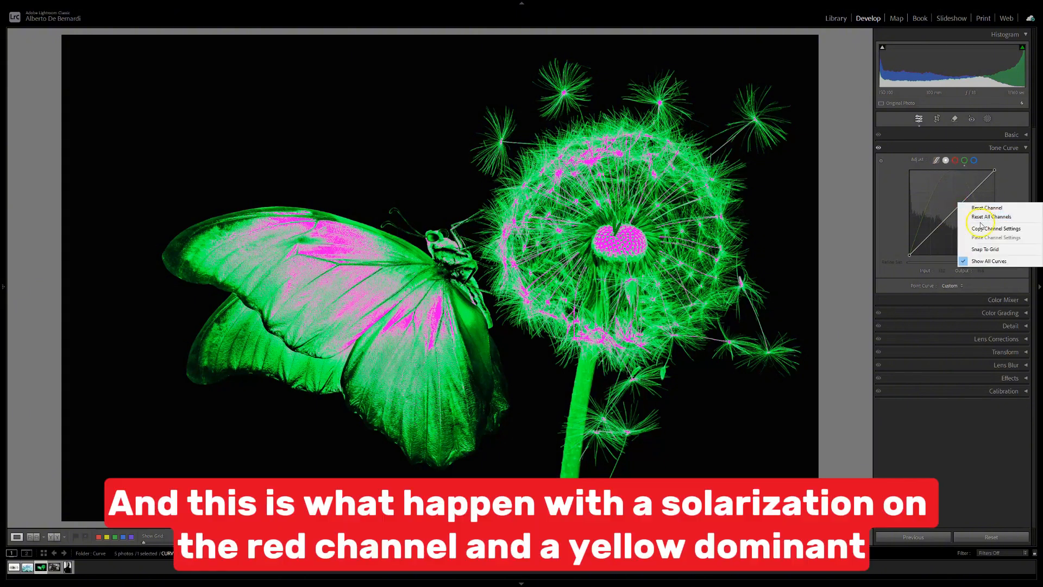
pyautogui.click(991, 217)
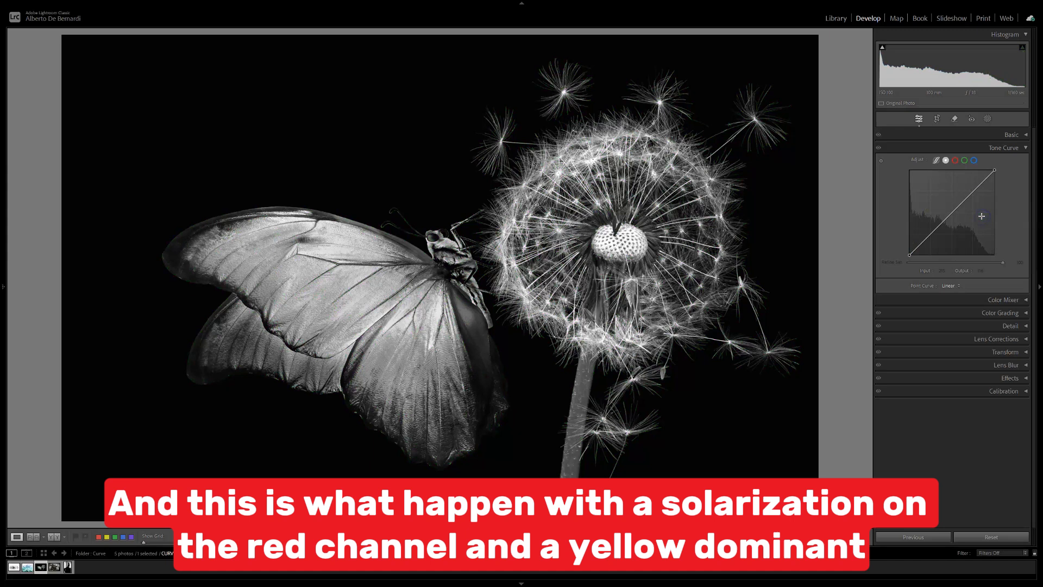
pyautogui.moveTo(952, 189)
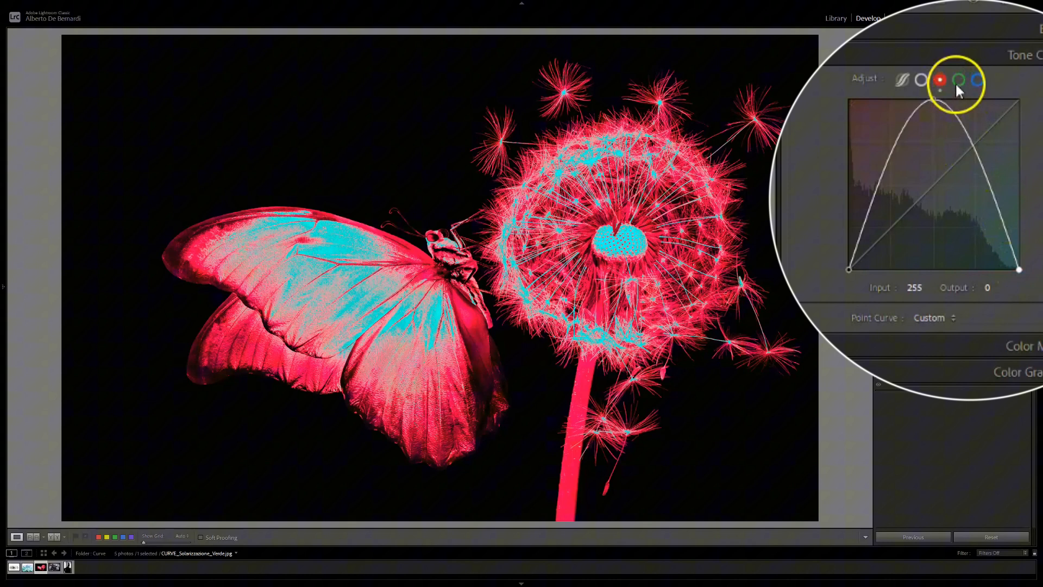
pyautogui.click(977, 79)
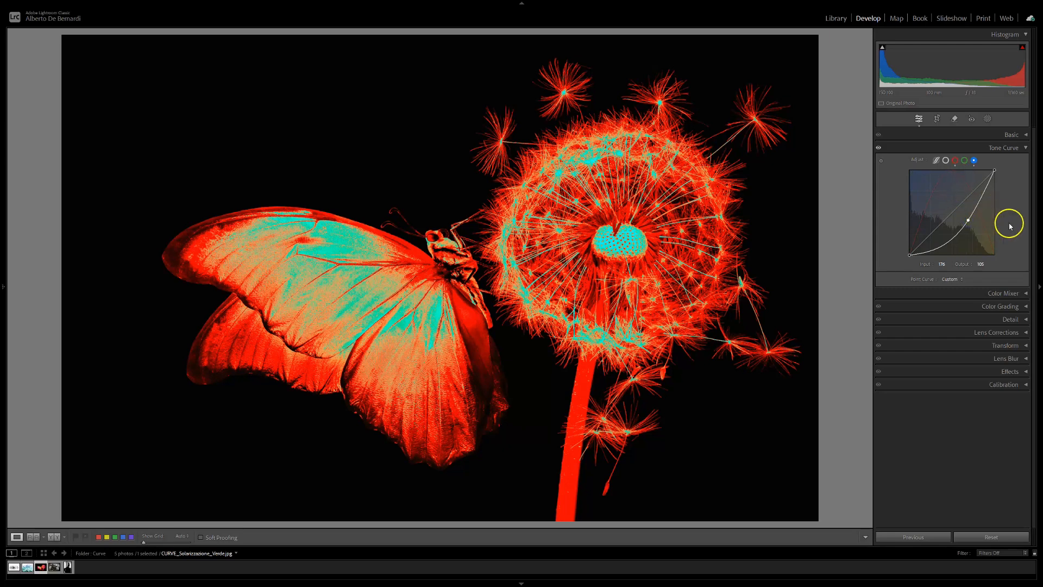
pyautogui.click(945, 161)
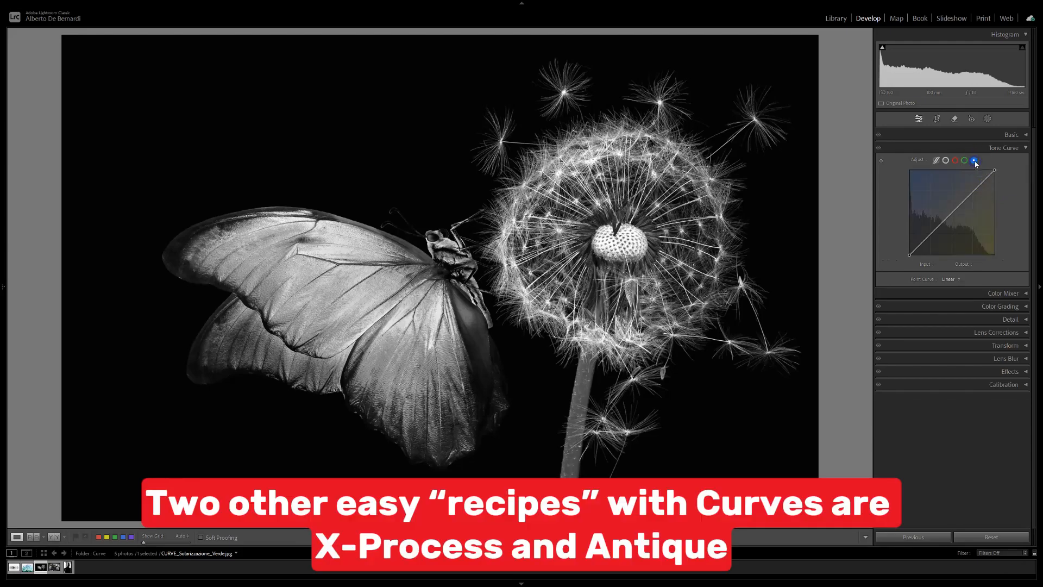
pyautogui.moveTo(954, 214)
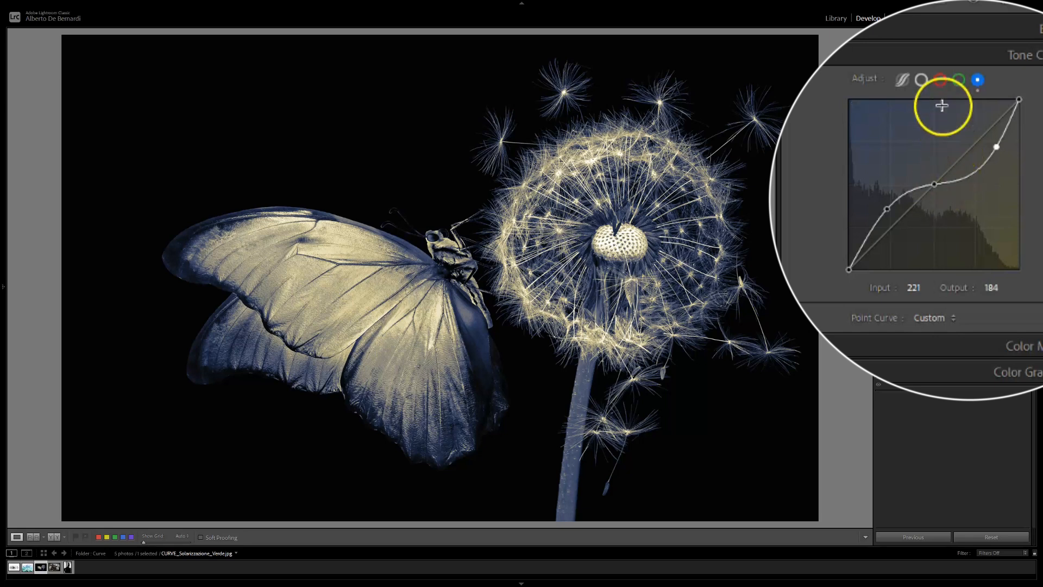
# - With the Blue channel S-curve giving cream highlights and blue shadows, switch to the Red channel
pyautogui.click(940, 80)
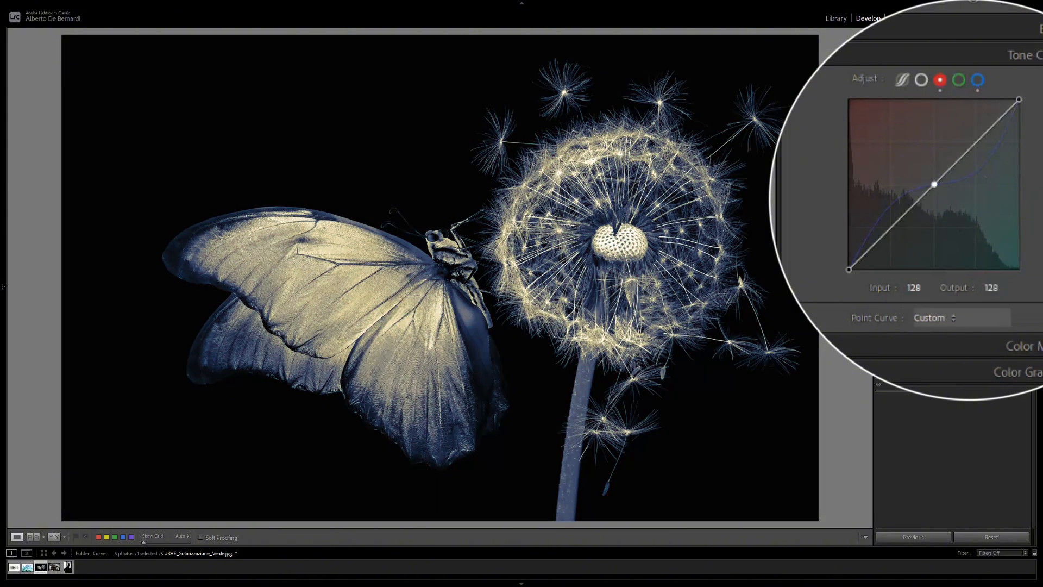
pyautogui.moveTo(896, 232)
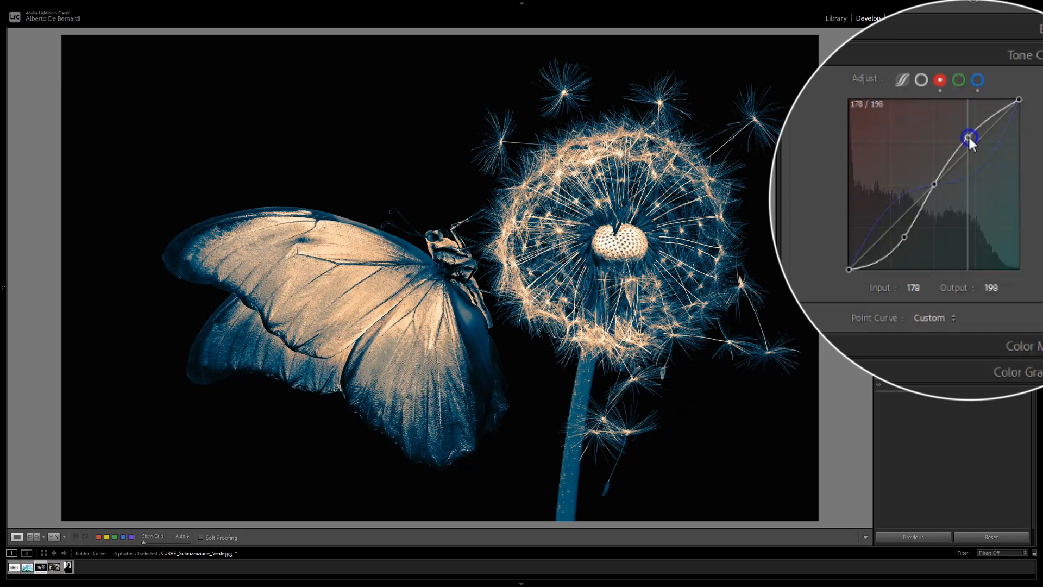
pyautogui.moveTo(1006, 196)
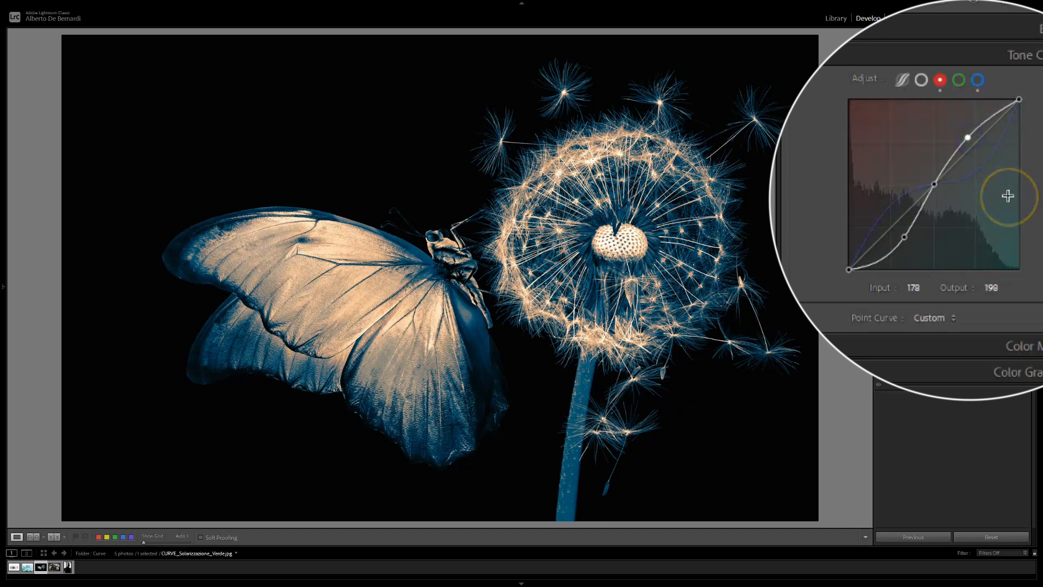
pyautogui.moveTo(1009, 195)
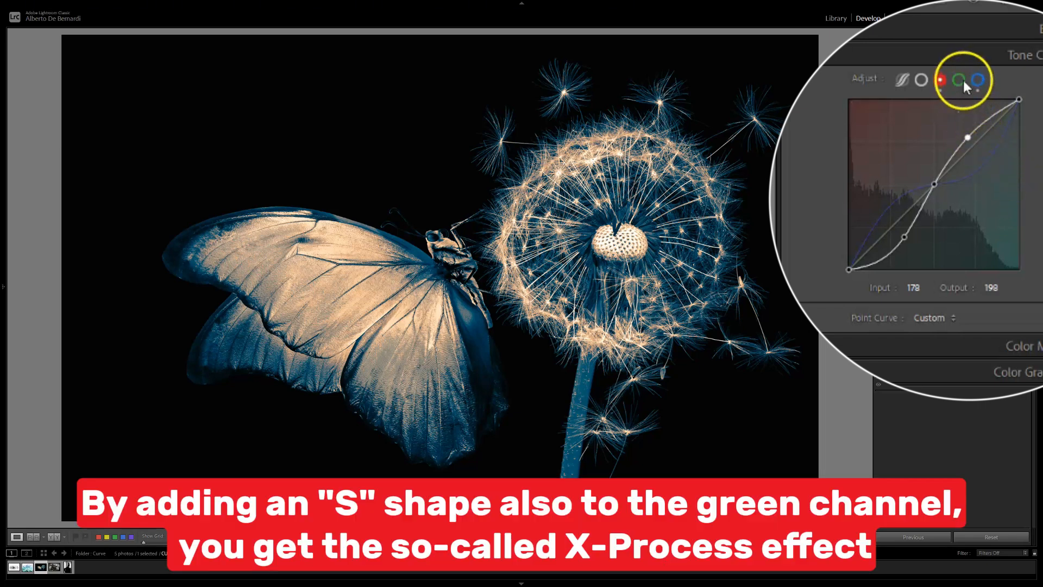
# - Shape the Green channel curve, then load the black-and-white foggy winter trees photo
pyautogui.click(959, 79)
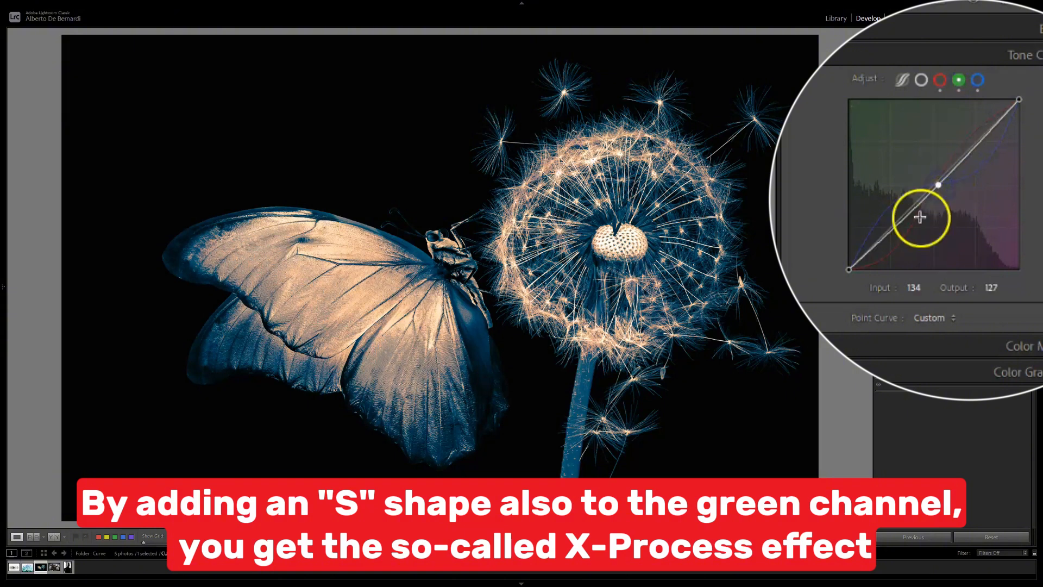
pyautogui.doubleClick(914, 287)
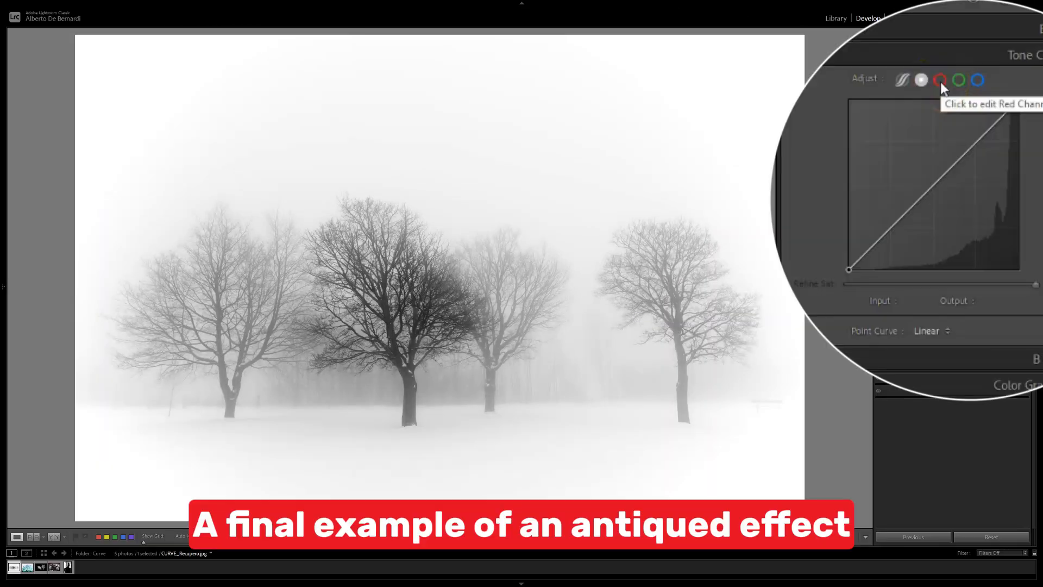
# - Give the foggy trees an antique cream tint with a Blue channel S-curve, then move to the Red channel
pyautogui.click(978, 80)
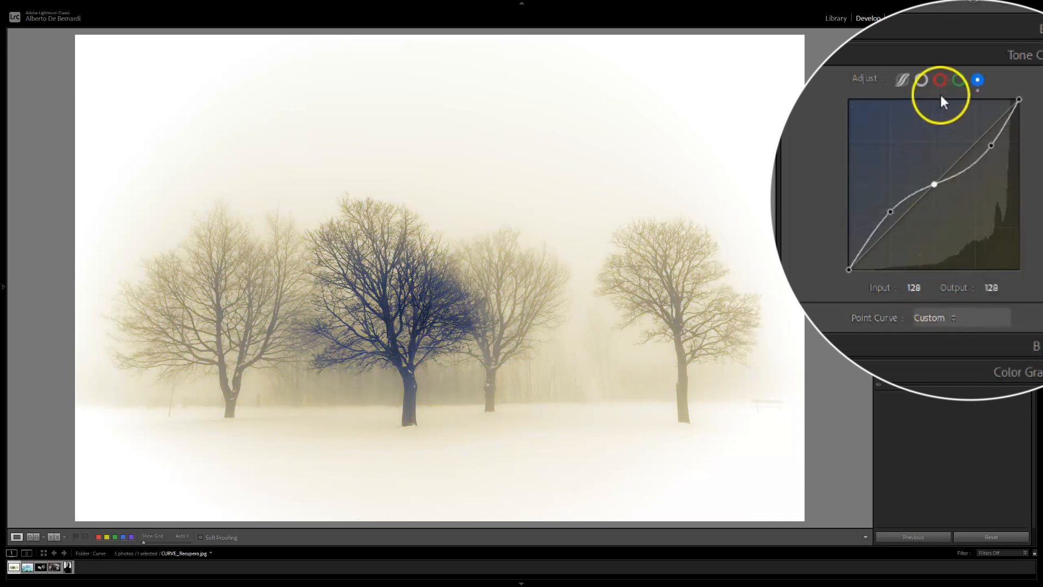
pyautogui.click(940, 79)
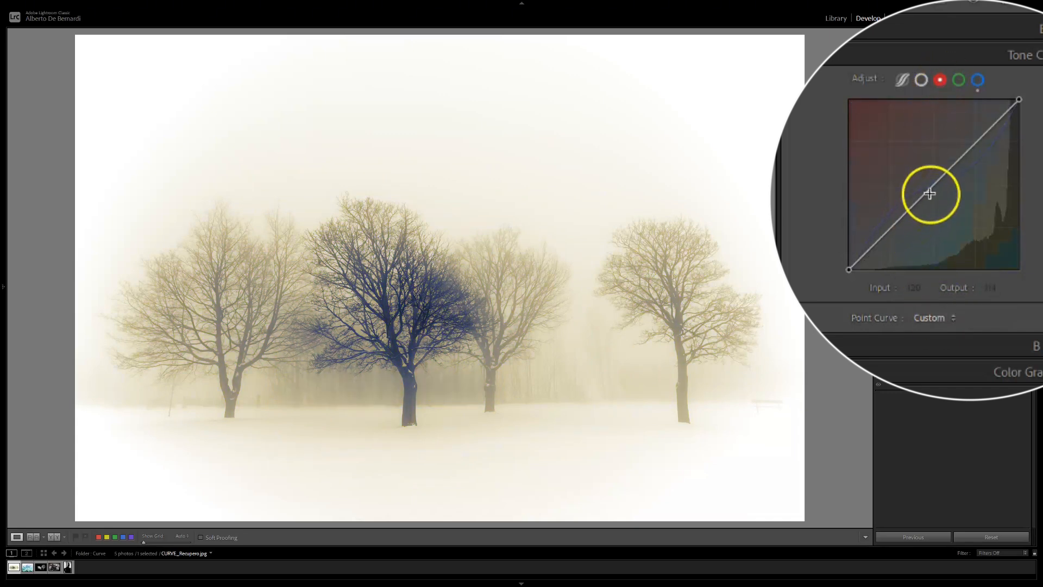